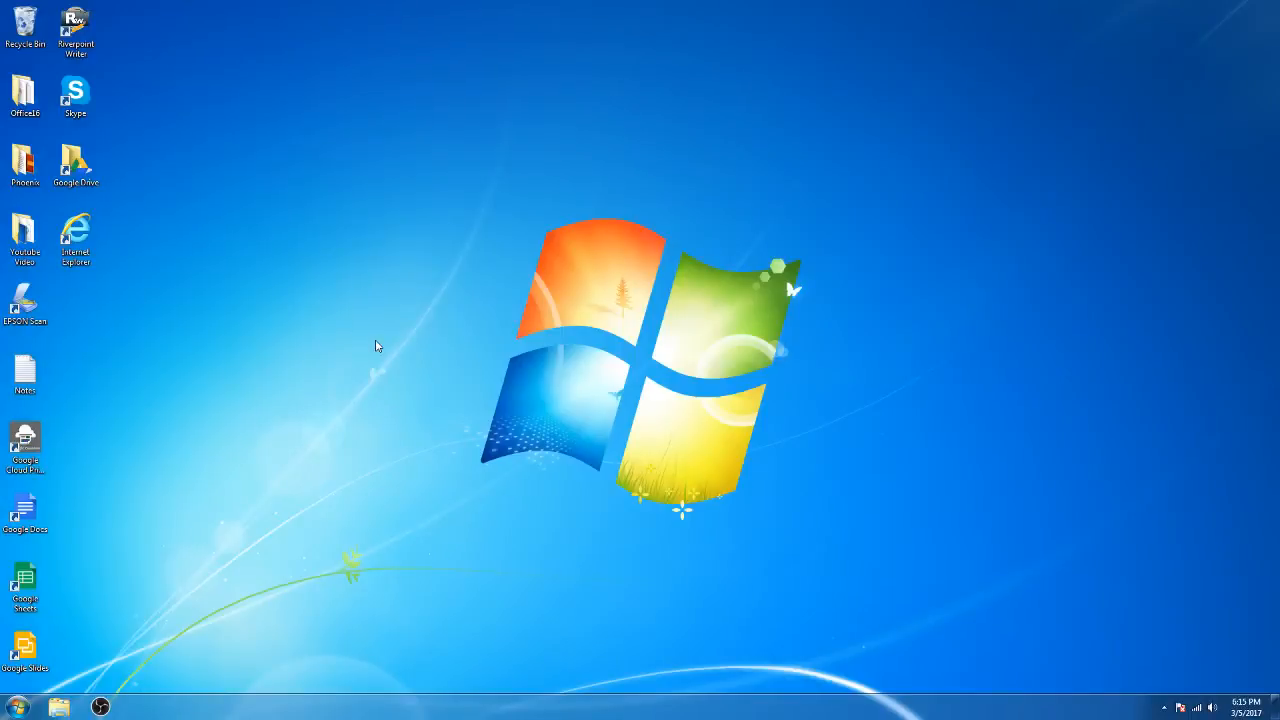
mouse_move(288, 324)
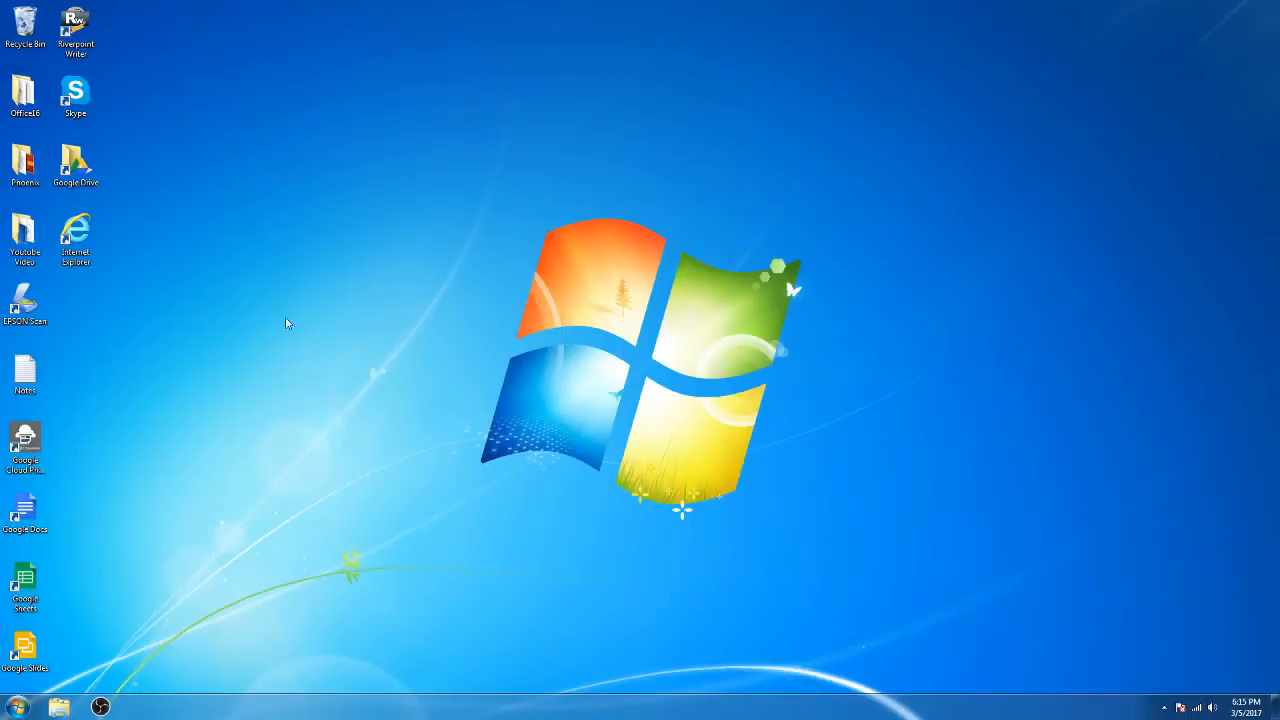
mouse_move(130, 296)
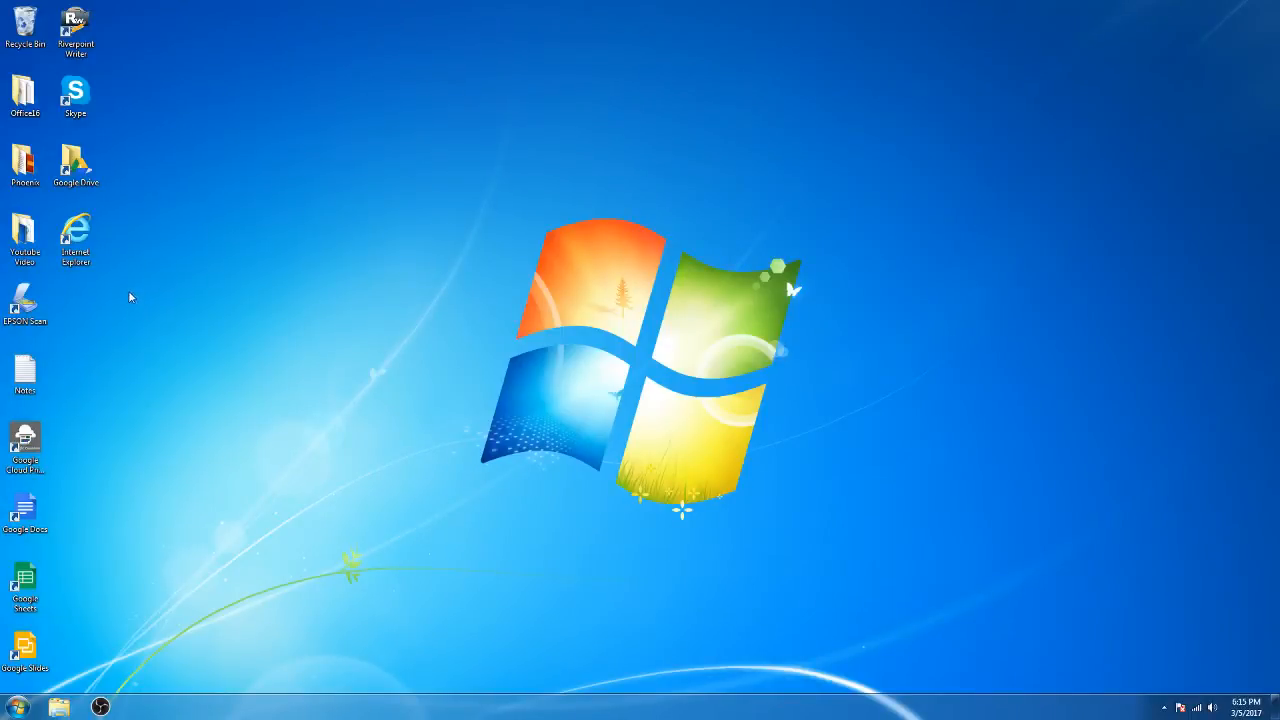
- Browse the Start menu's All Programs list before launching the browser
click(76, 238)
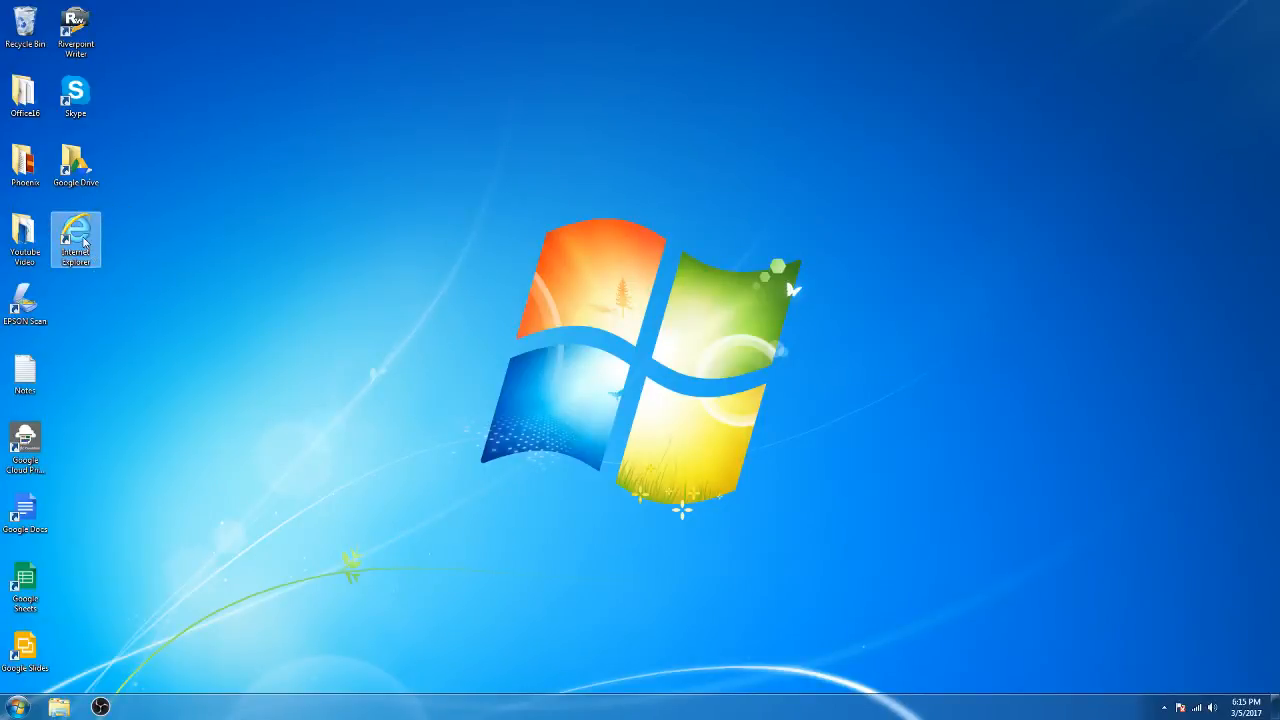
click(16, 706)
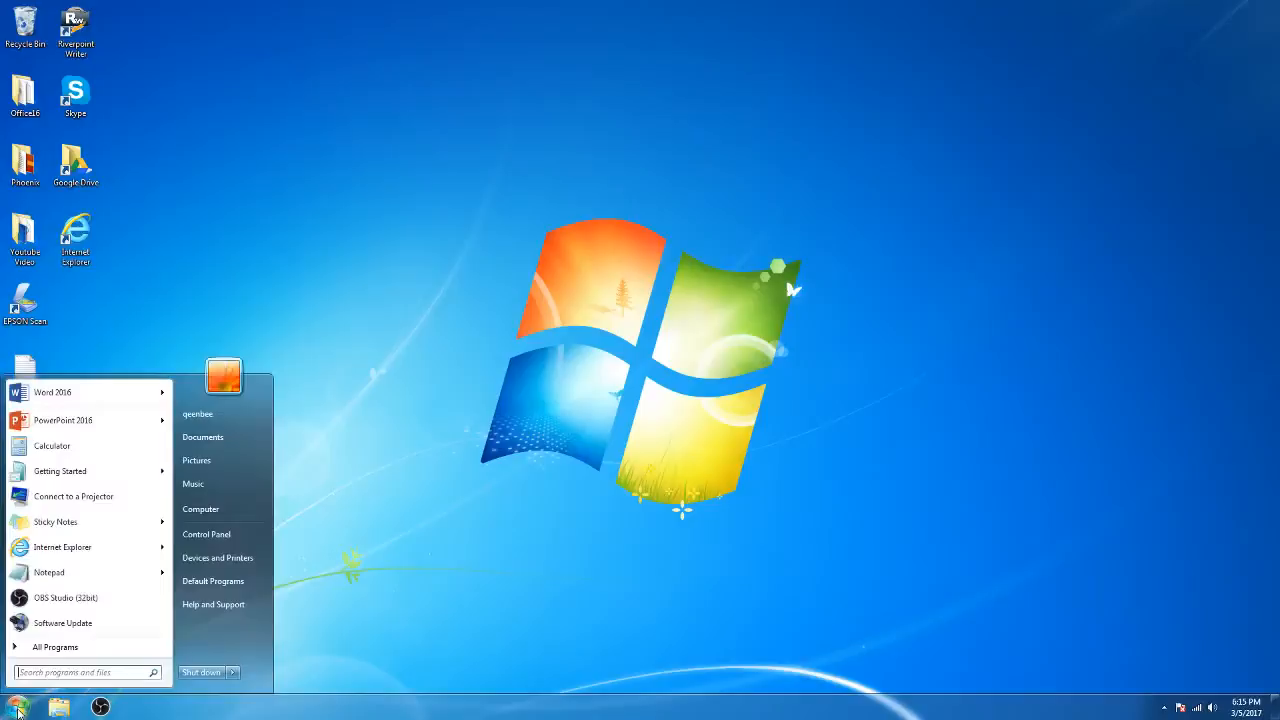
mouse_move(66, 598)
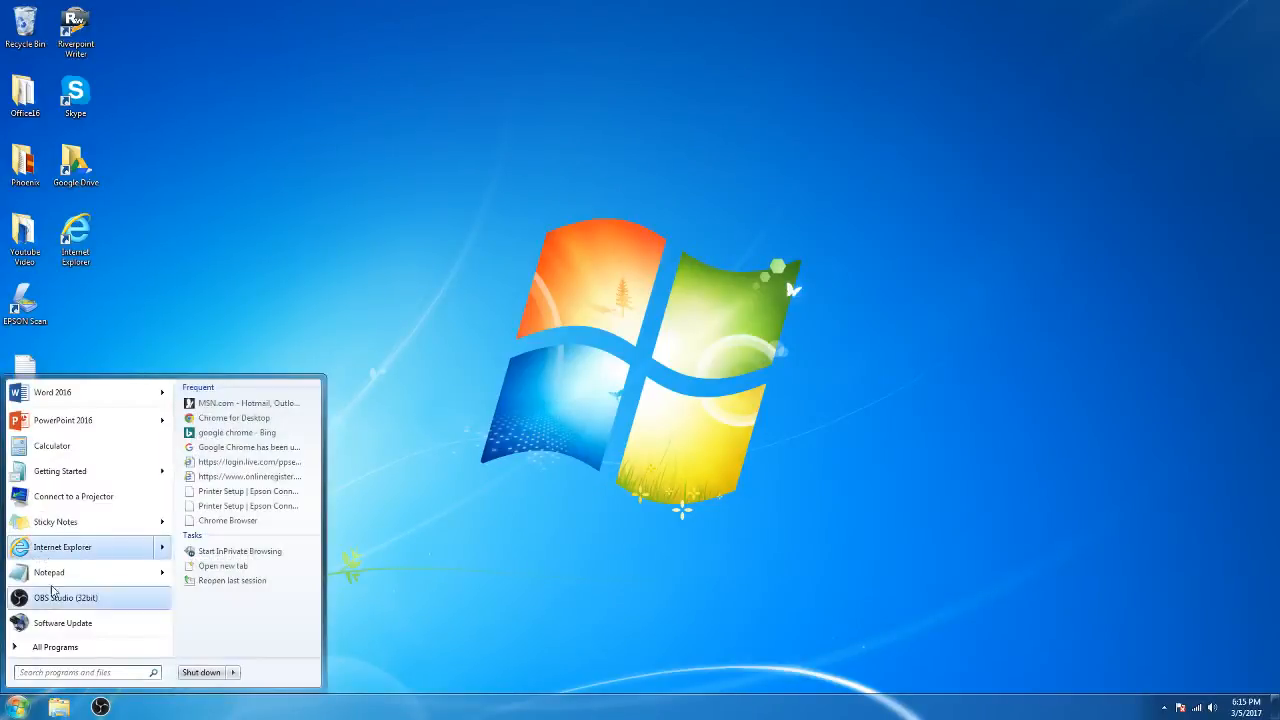
click(56, 648)
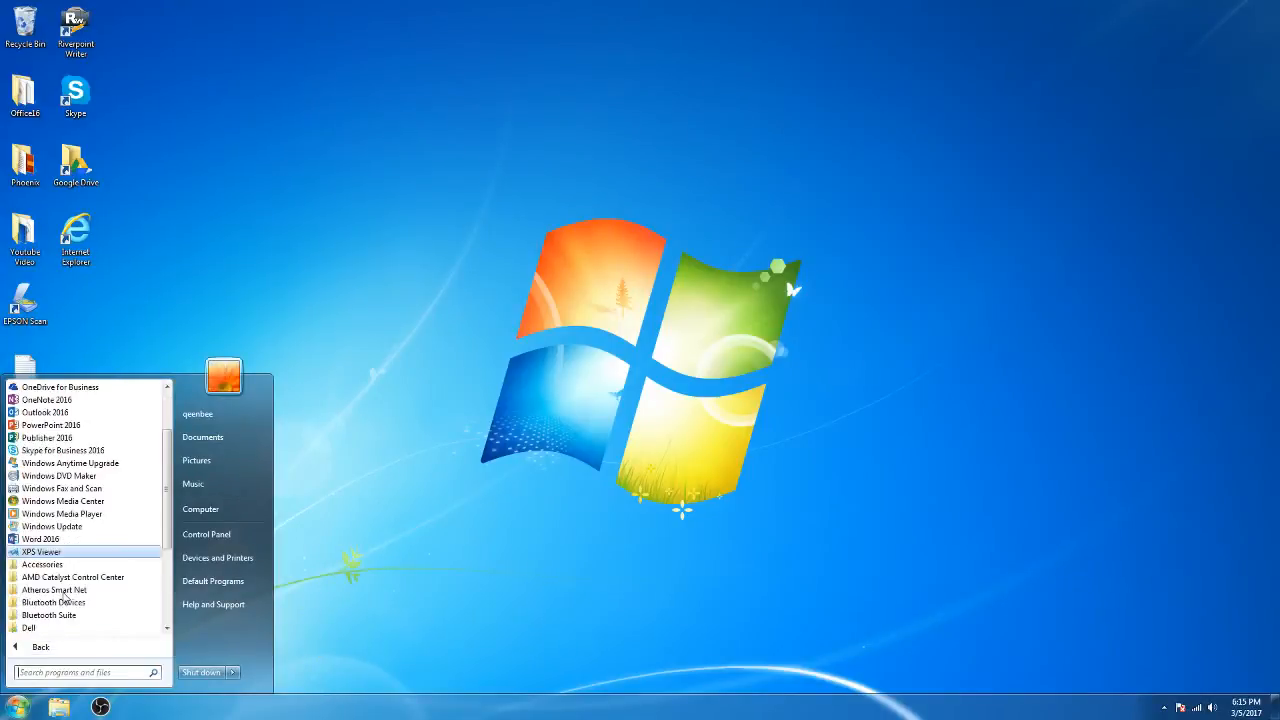
scroll(down, 3)
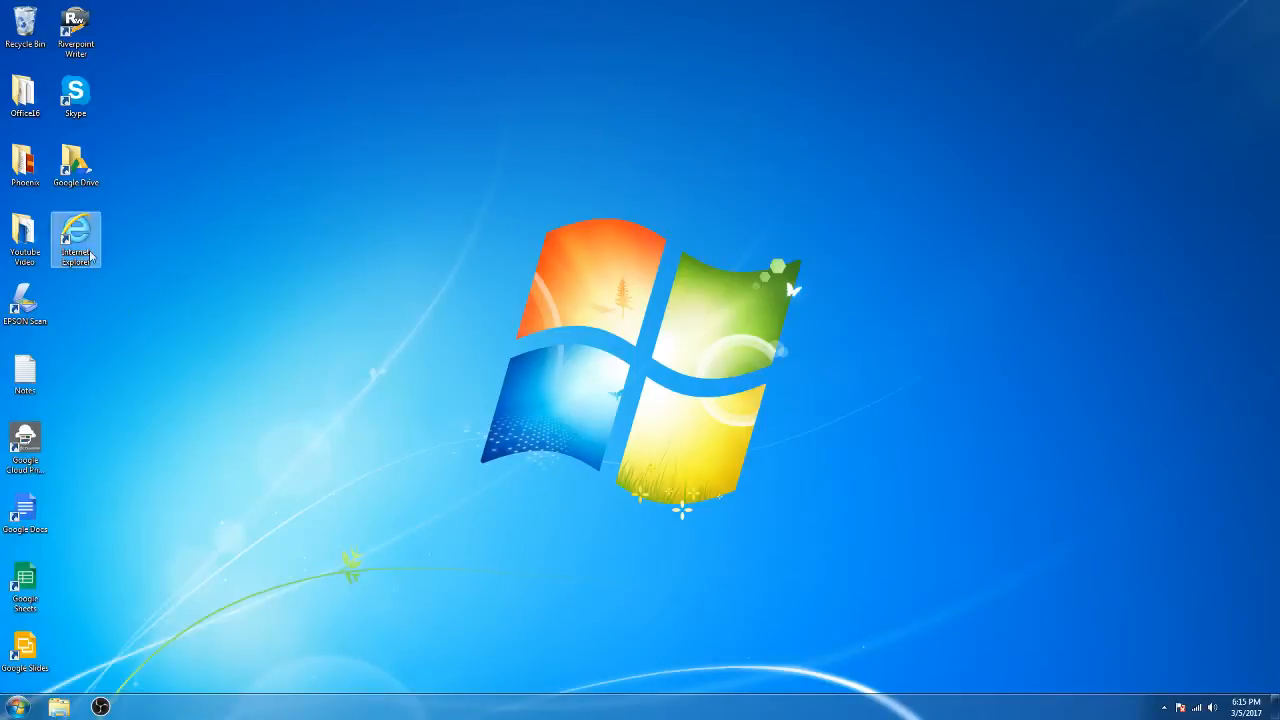
- Launch Internet Explorer from the desktop and enter google.com in the address bar
click(76, 238)
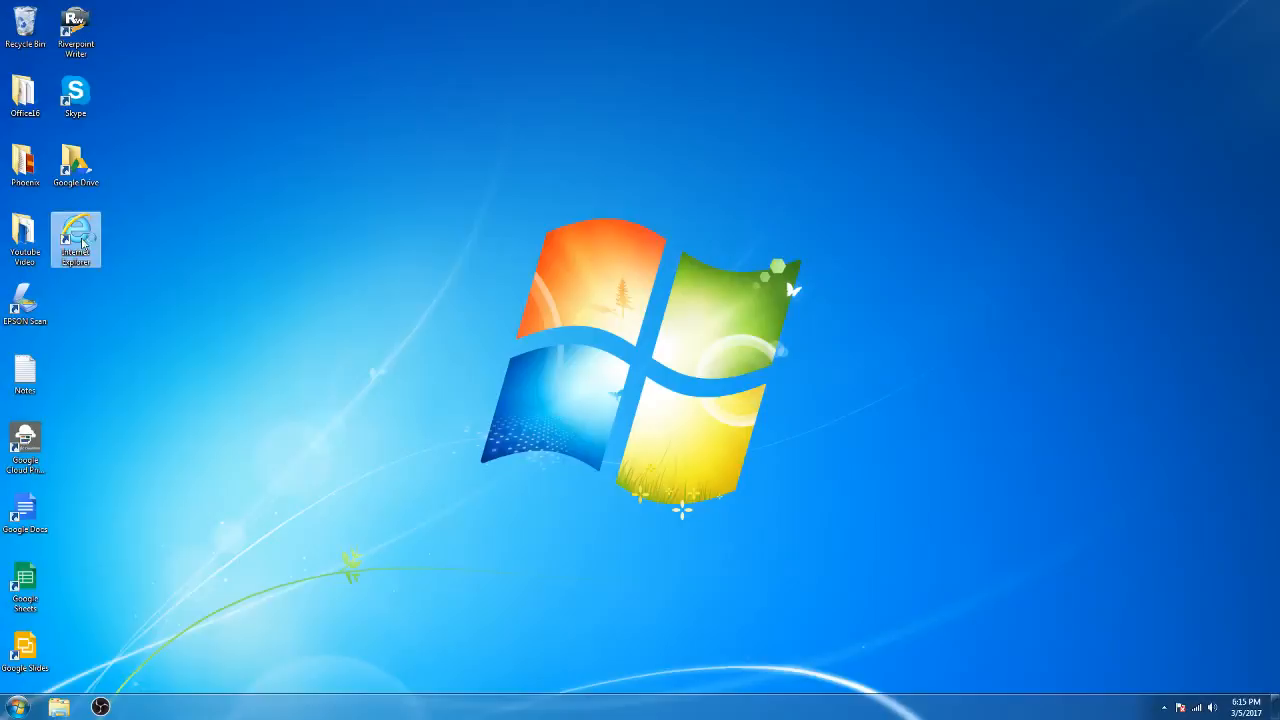
double_click(76, 238)
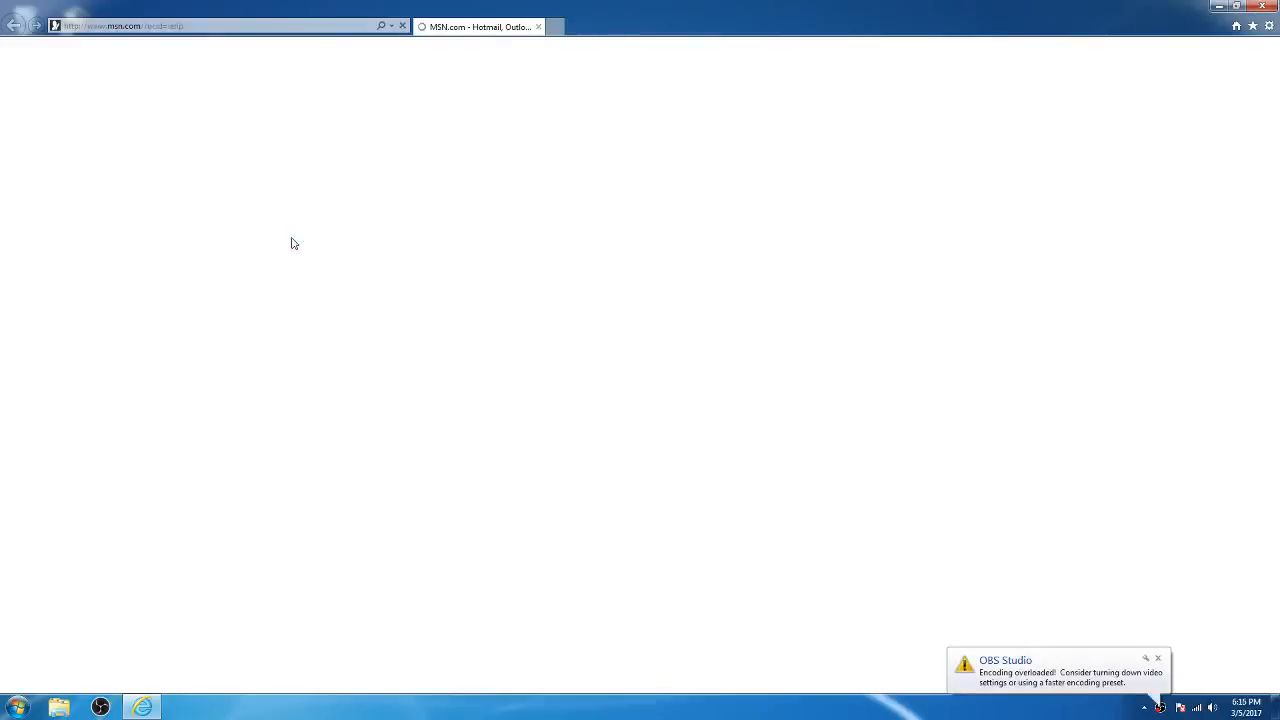
mouse_move(378, 316)
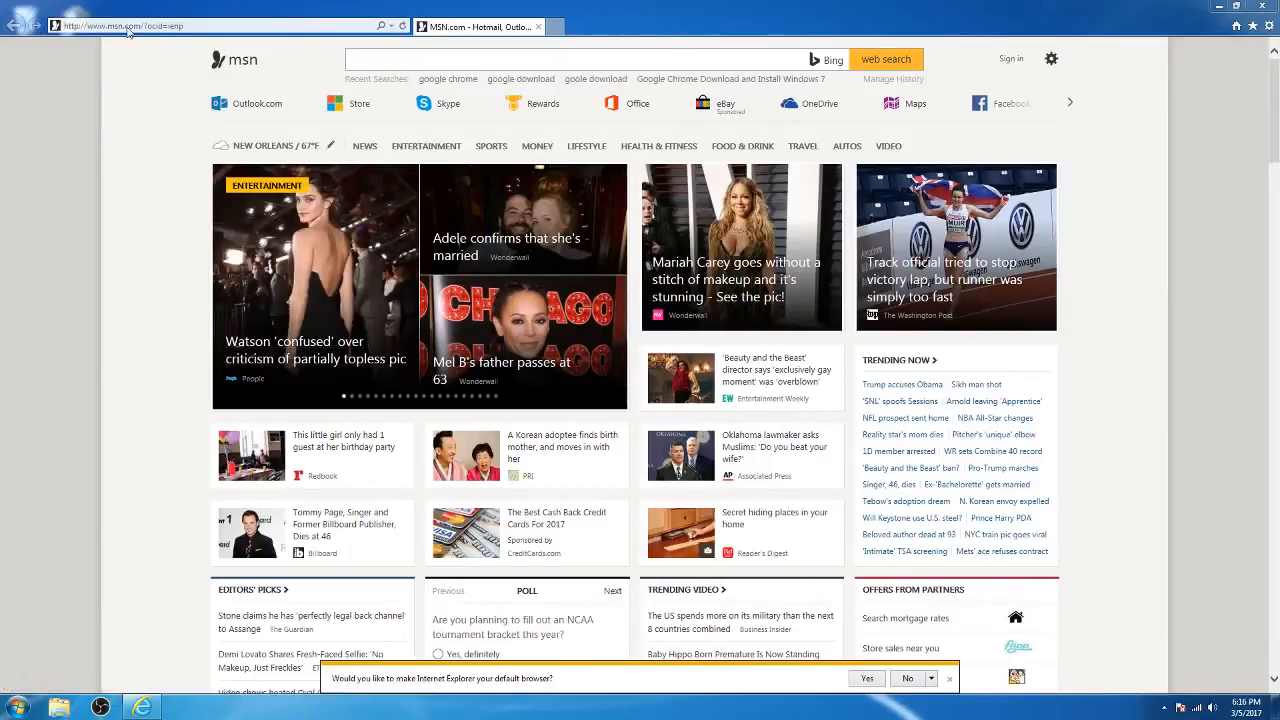
click(590, 58)
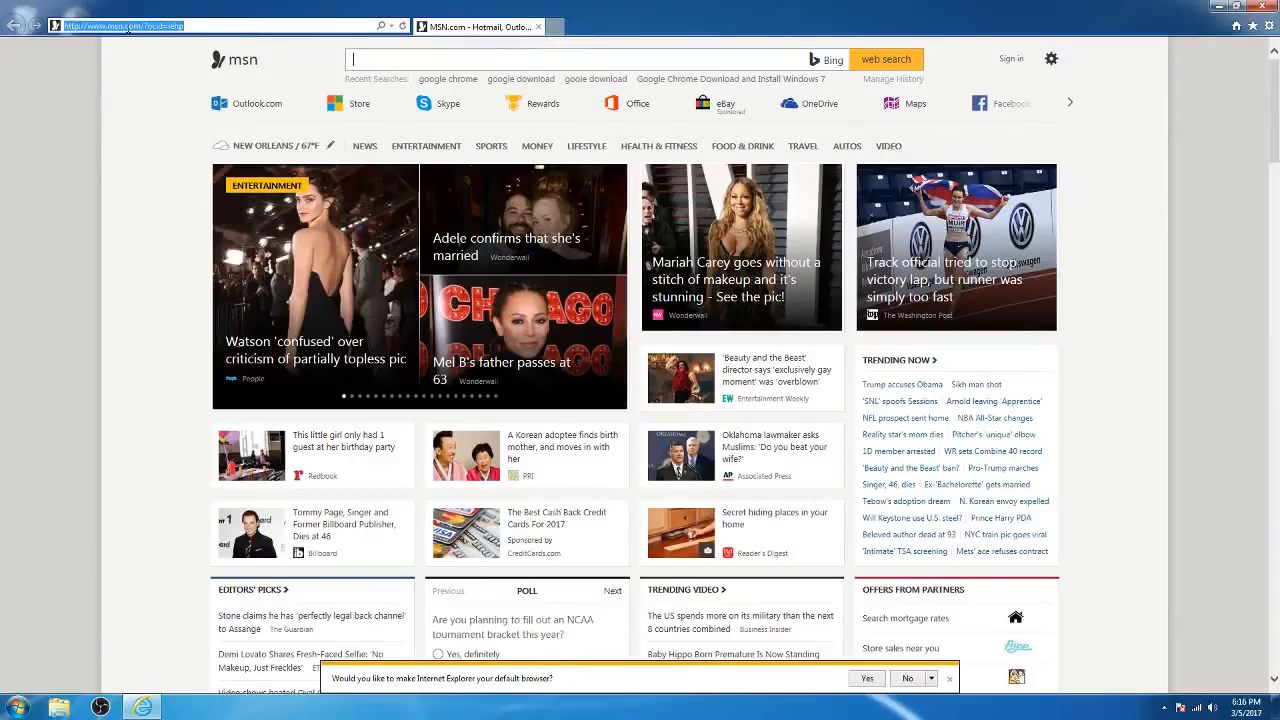
text(google.com/)
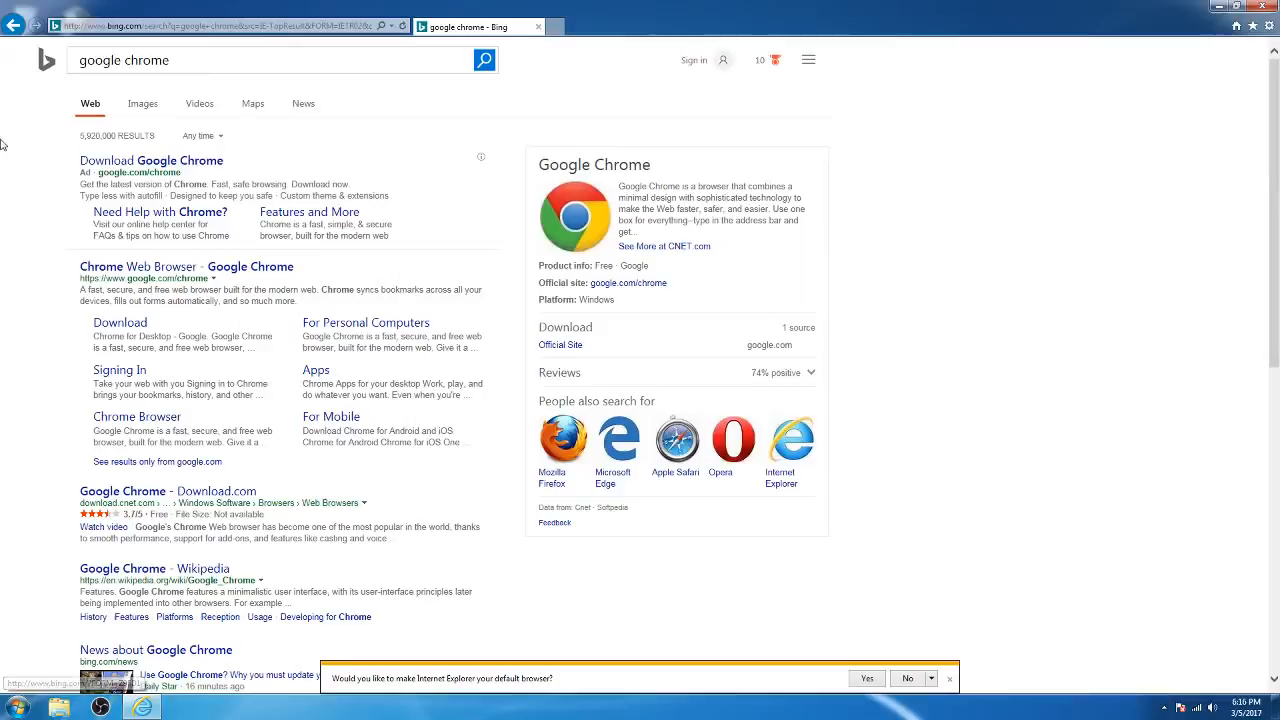
mouse_move(112, 332)
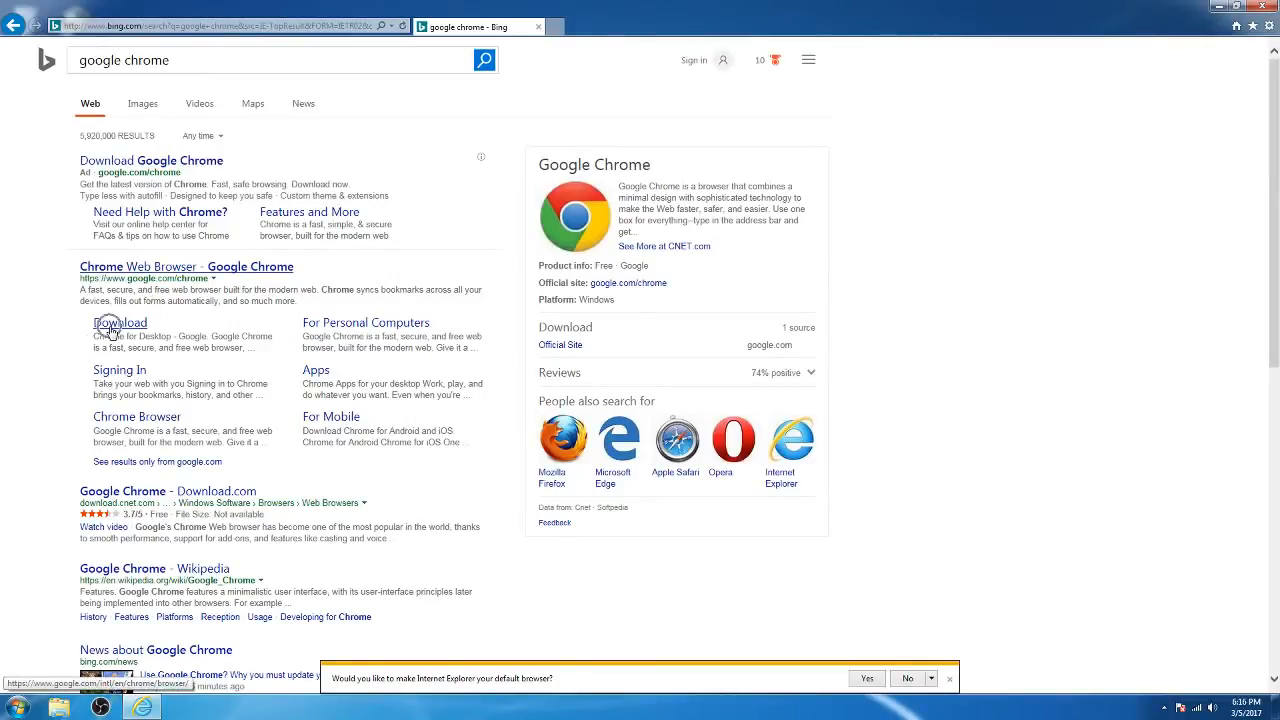
- Follow the Download result to Google's page and request Chrome for Windows
click(120, 322)
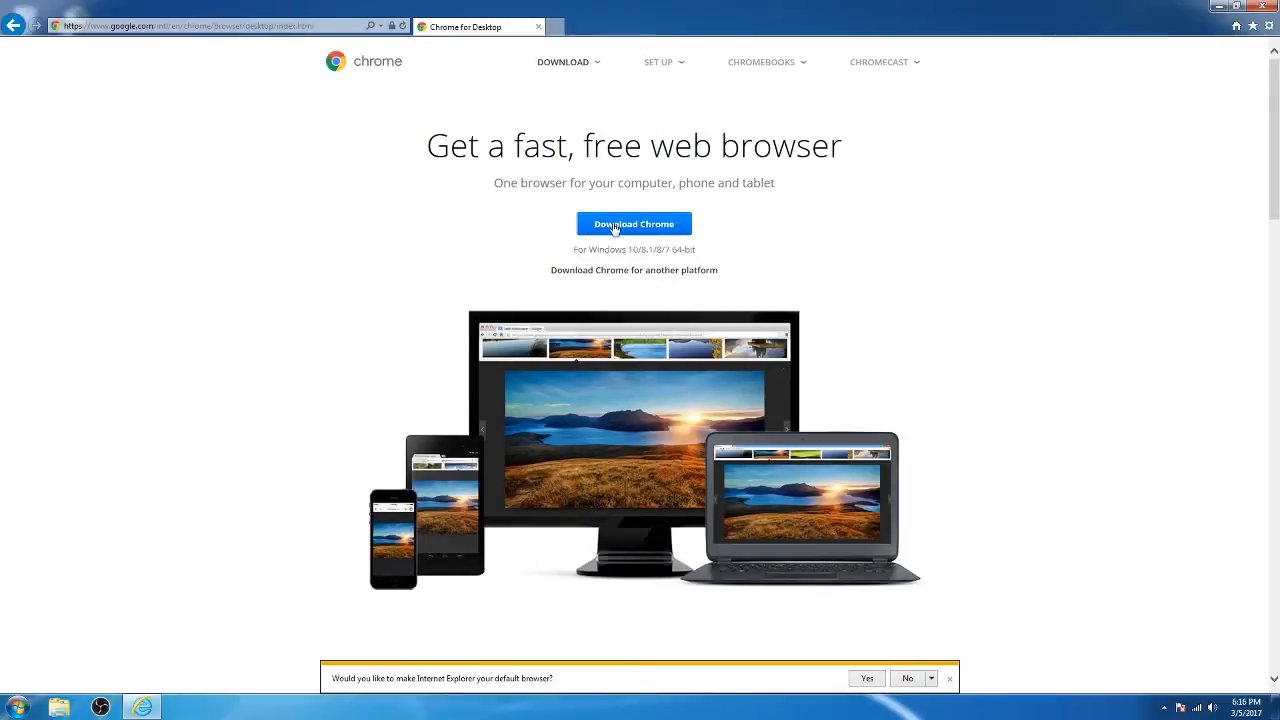
click(634, 224)
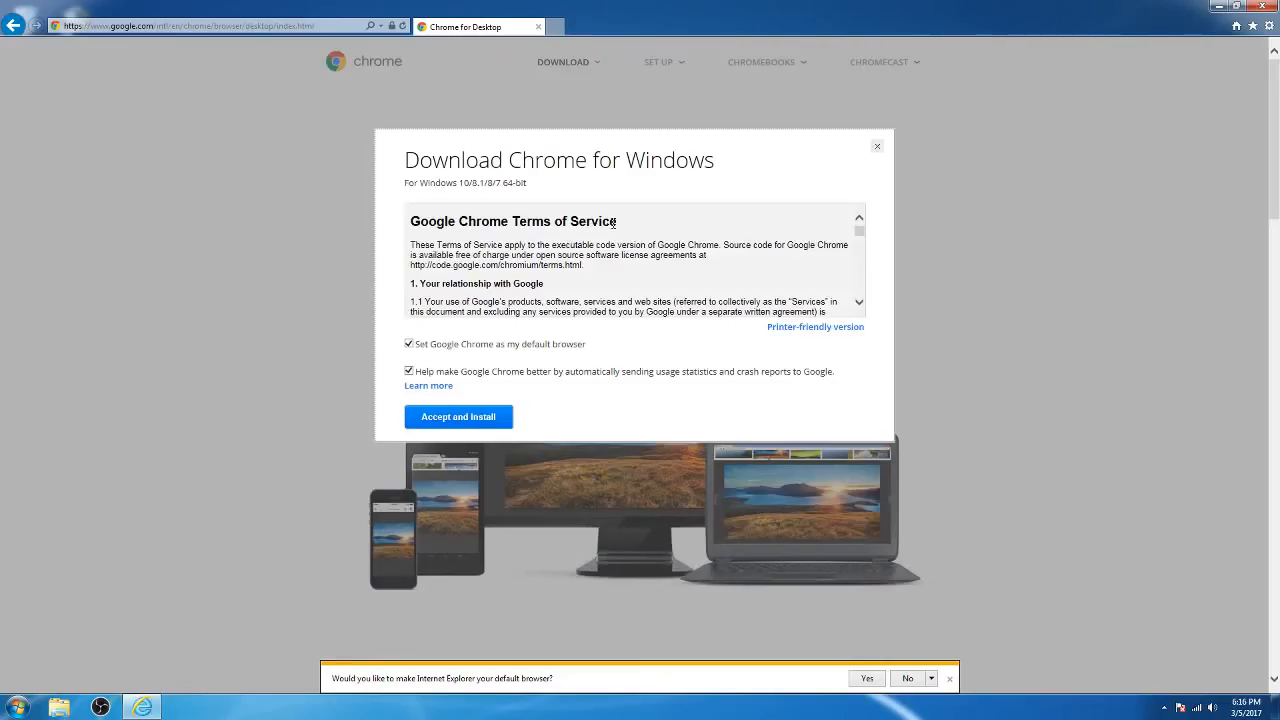
mouse_move(446, 360)
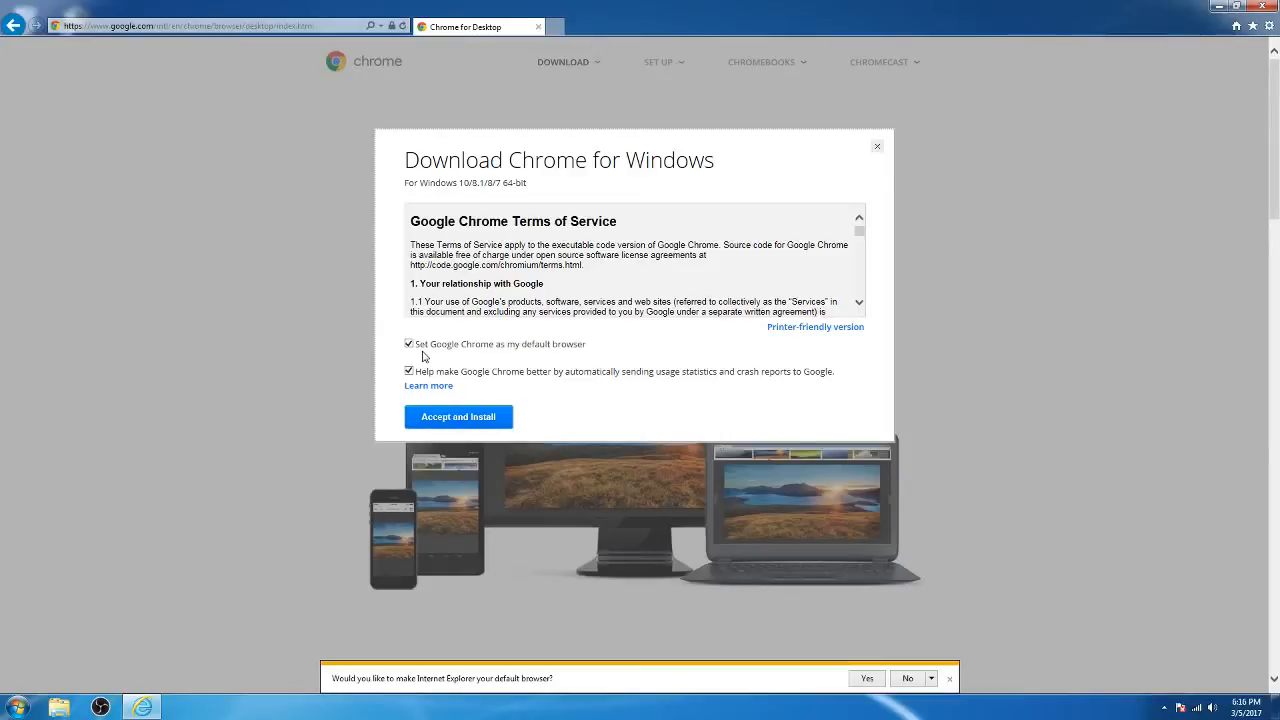
mouse_move(428, 364)
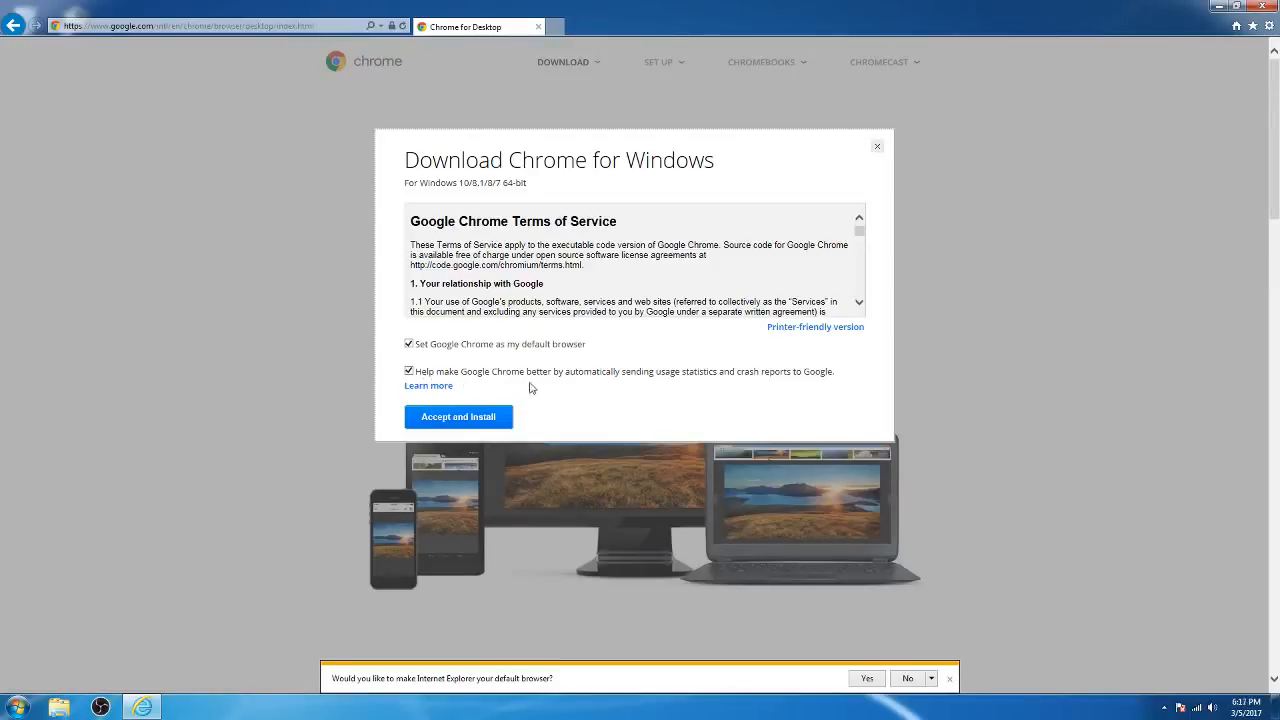
mouse_move(660, 388)
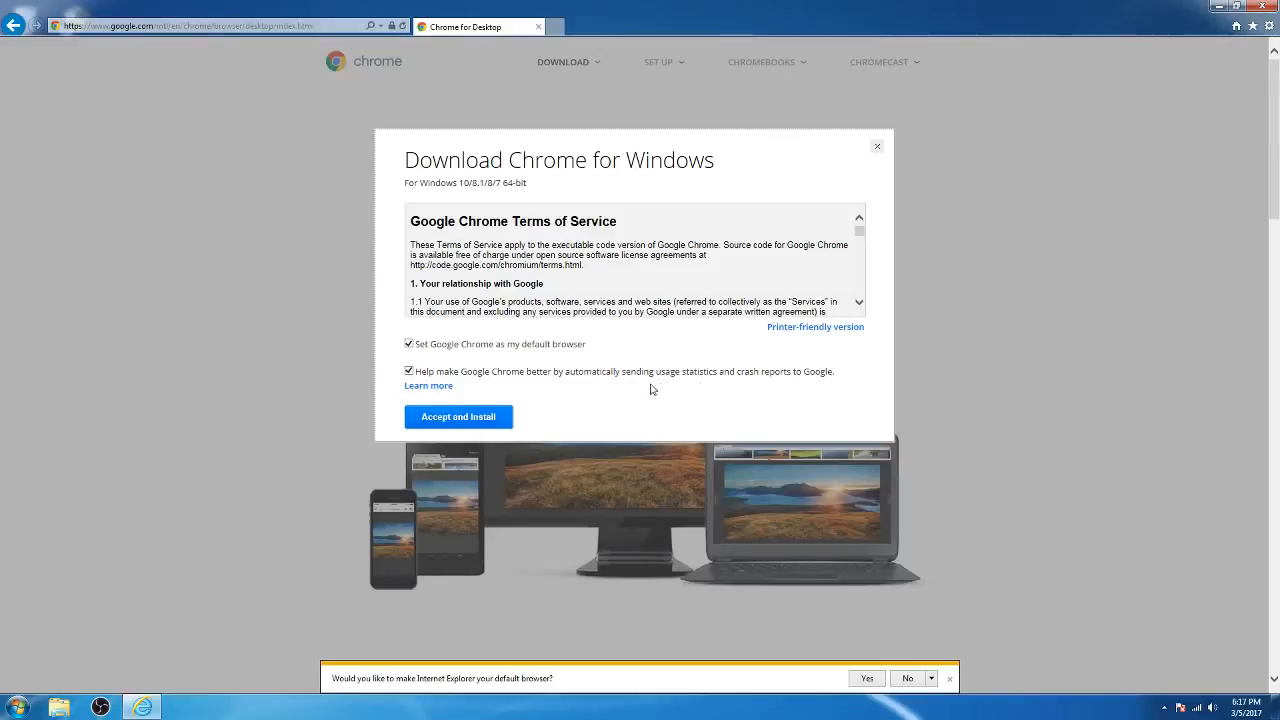
mouse_move(464, 378)
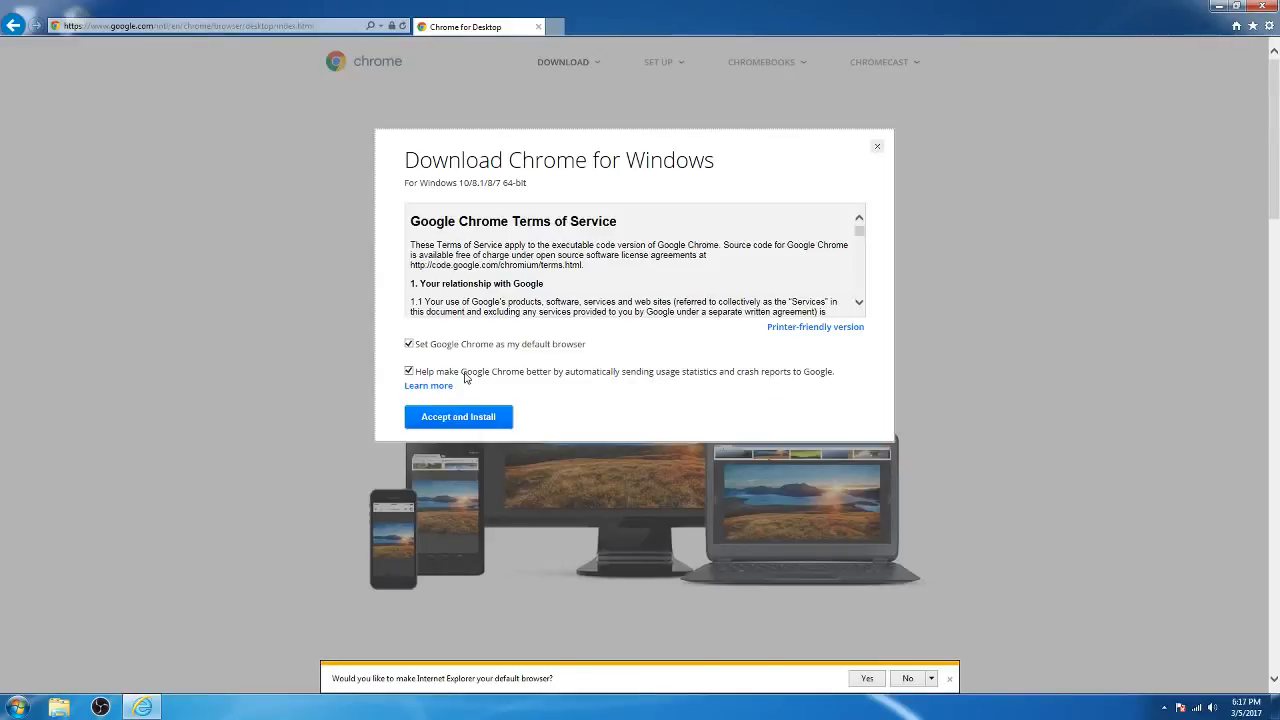
mouse_move(428, 386)
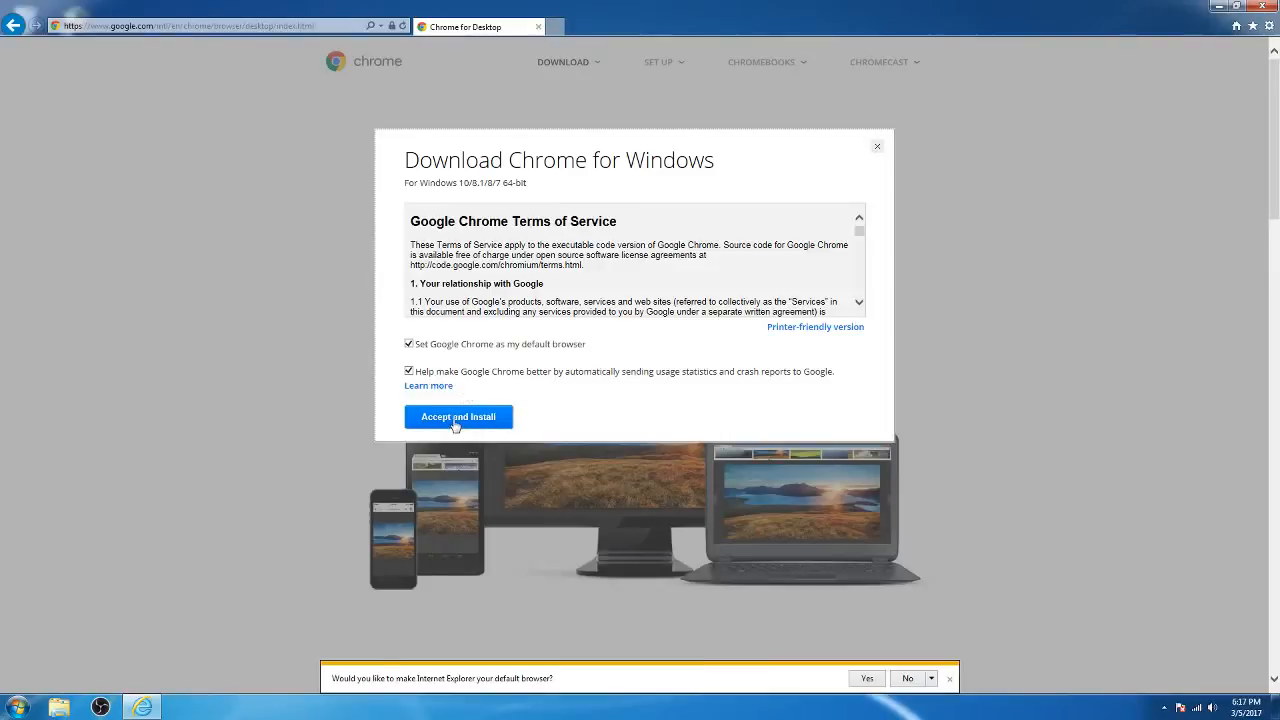
click(458, 416)
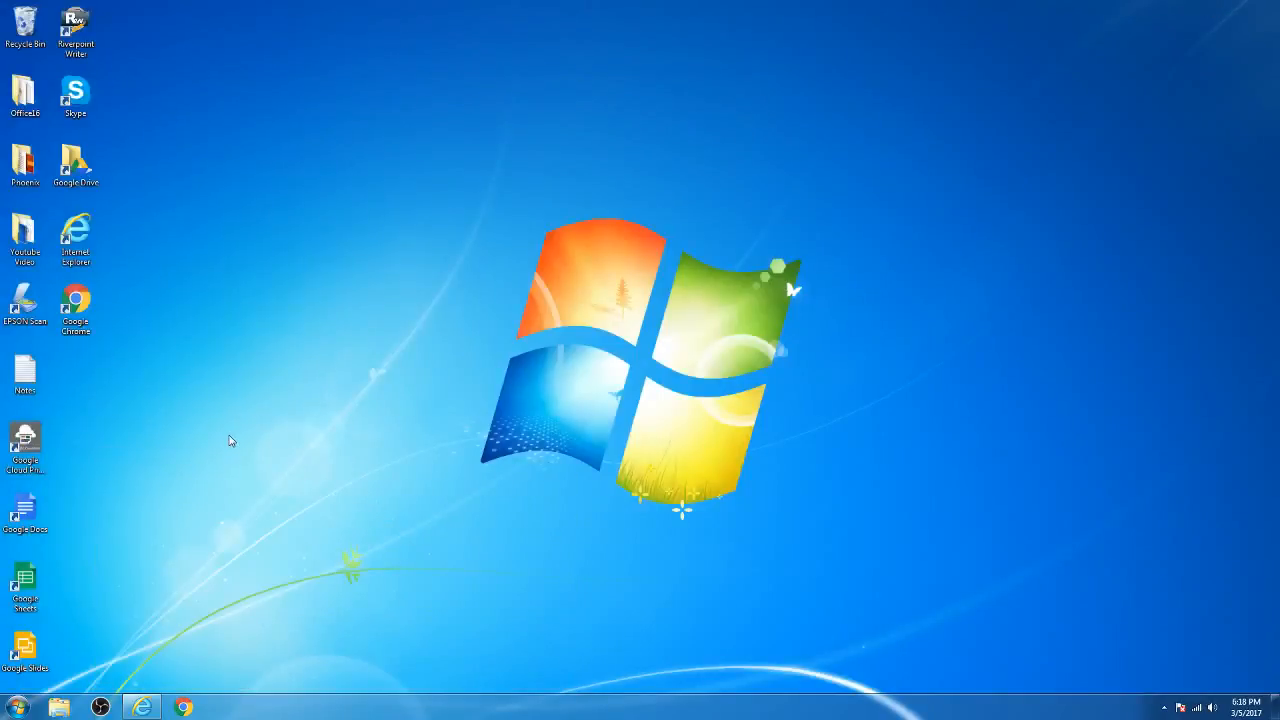
mouse_move(208, 428)
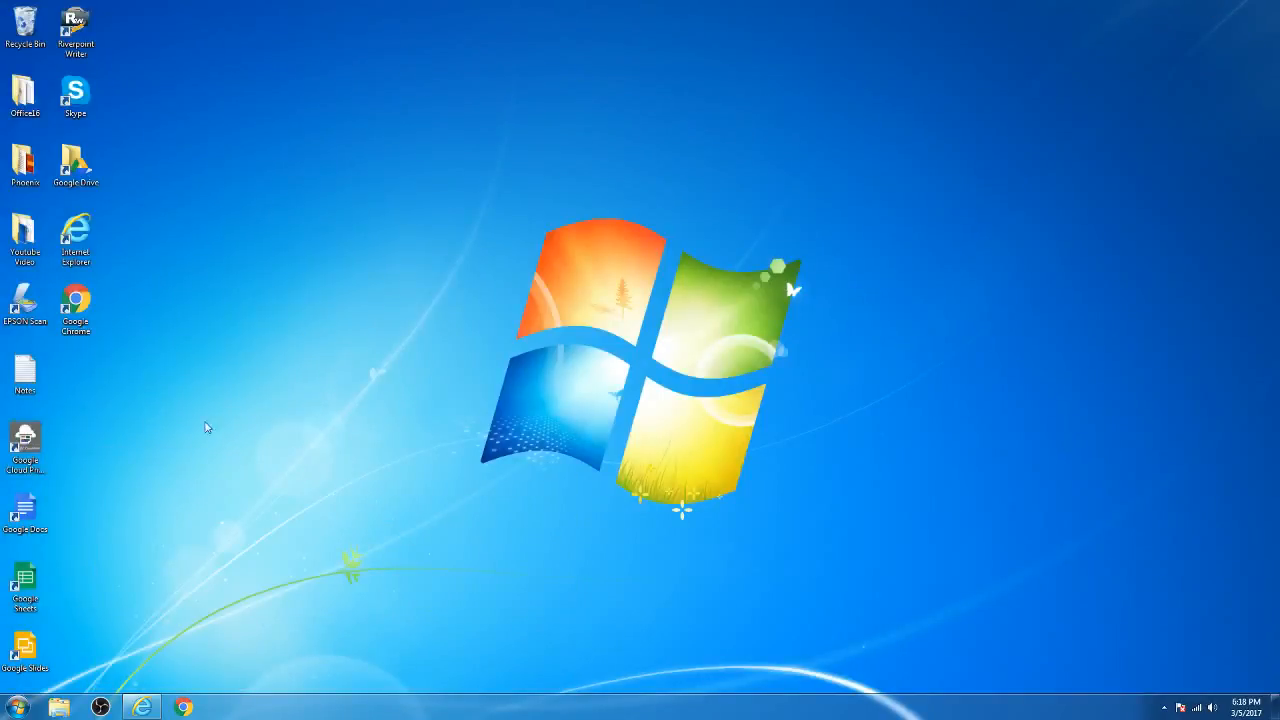
- Show the Start menu's All Programs list to check for Google Chrome
click(76, 308)
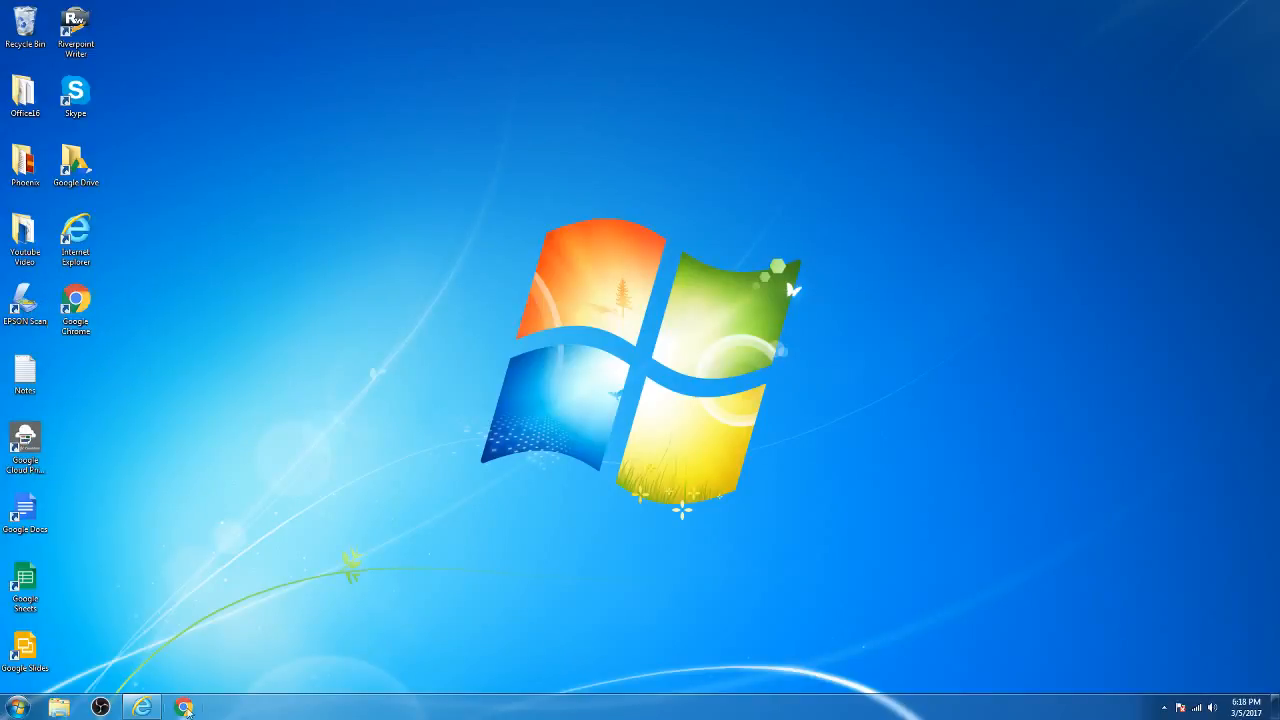
mouse_move(184, 708)
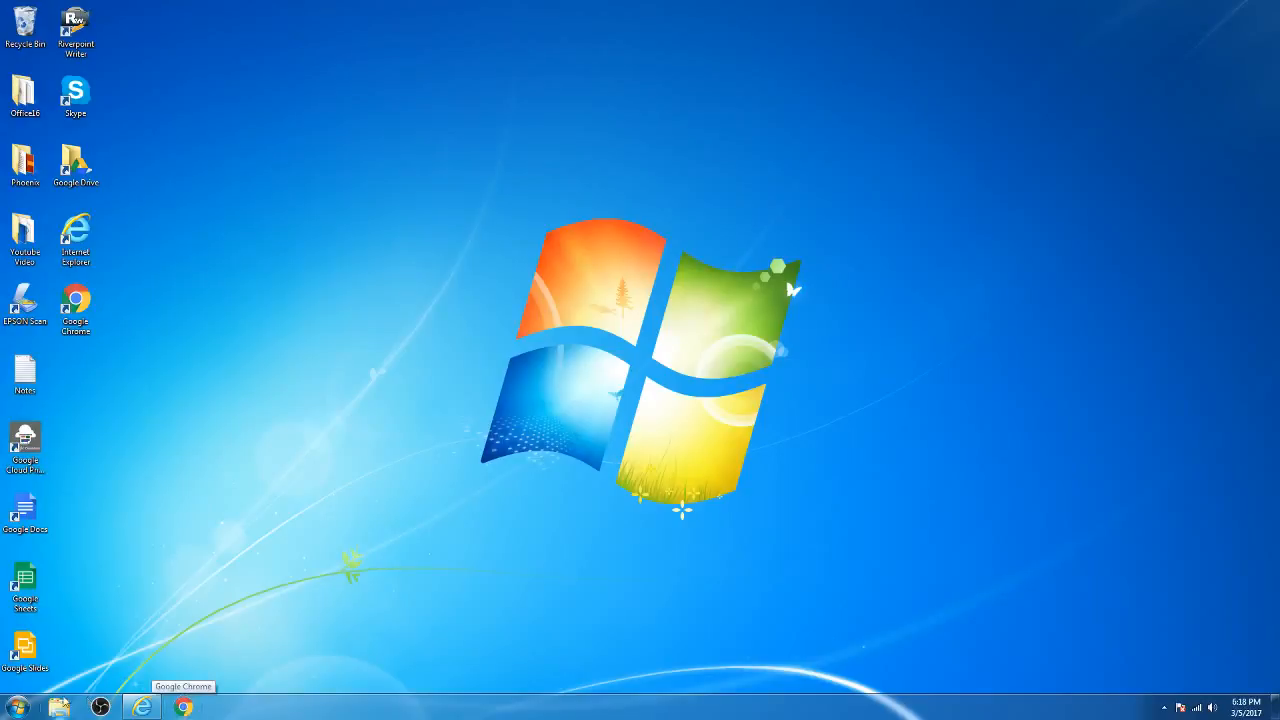
click(16, 706)
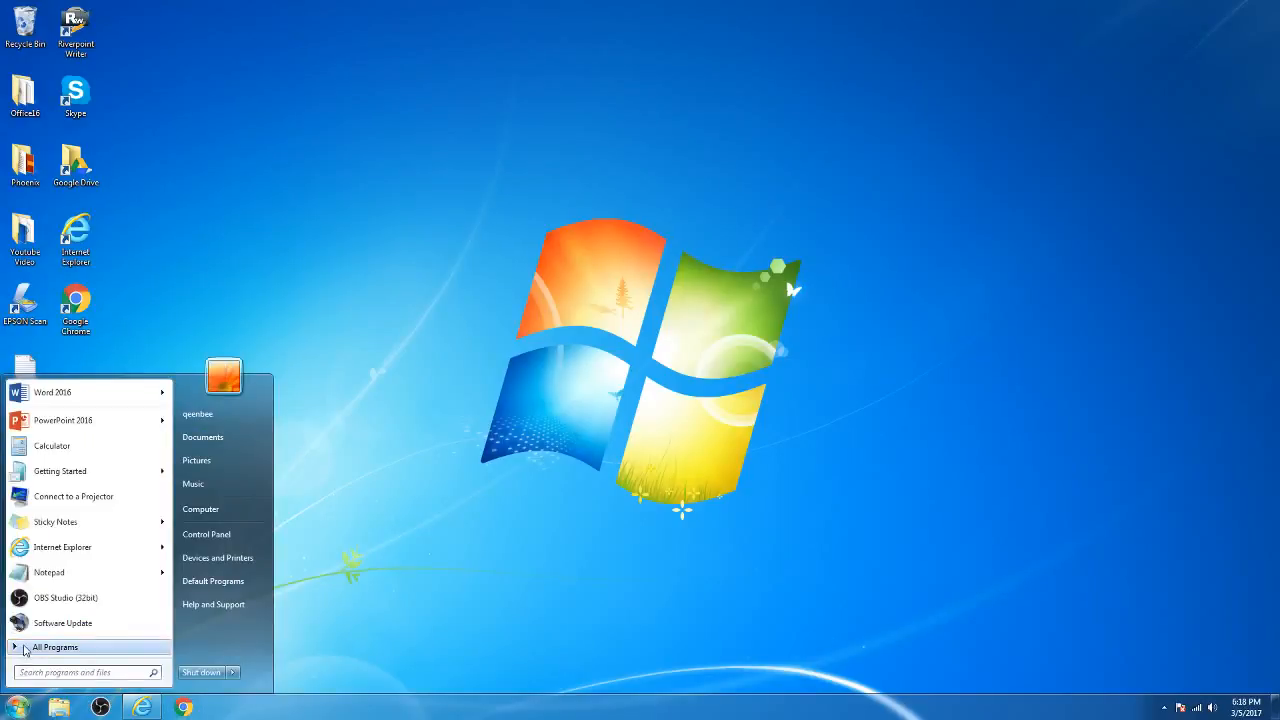
click(56, 648)
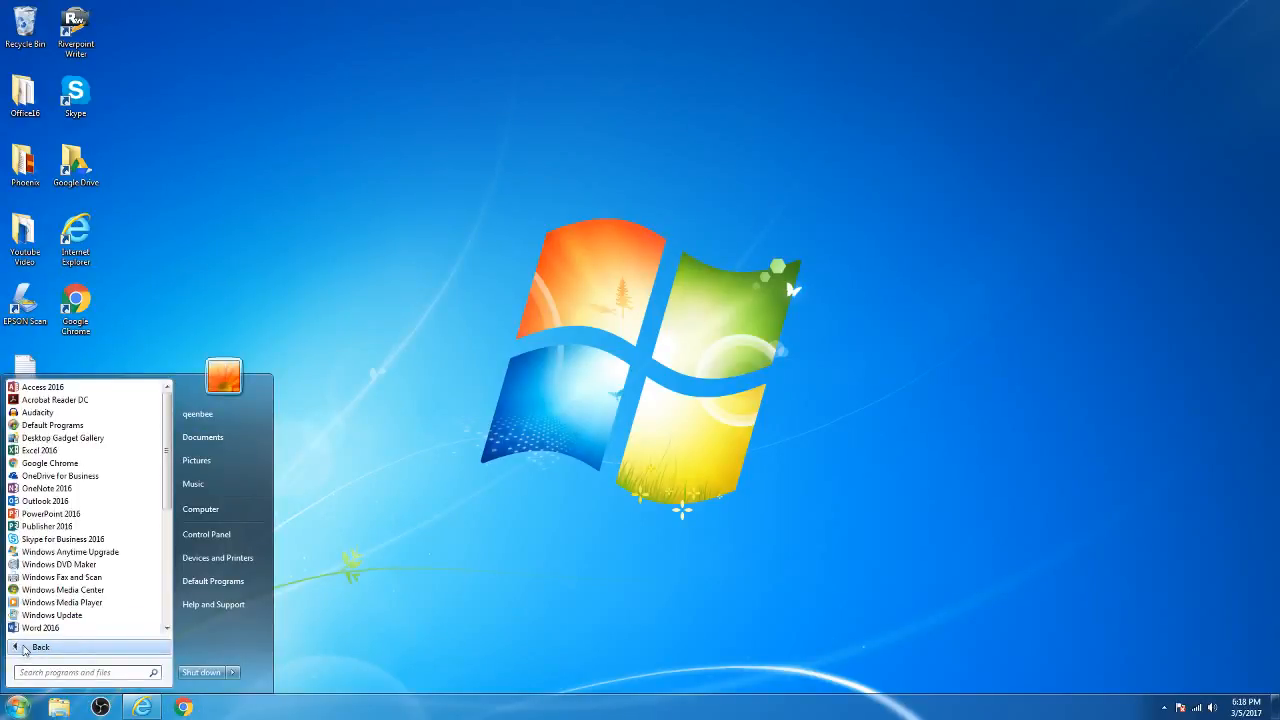
mouse_move(50, 464)
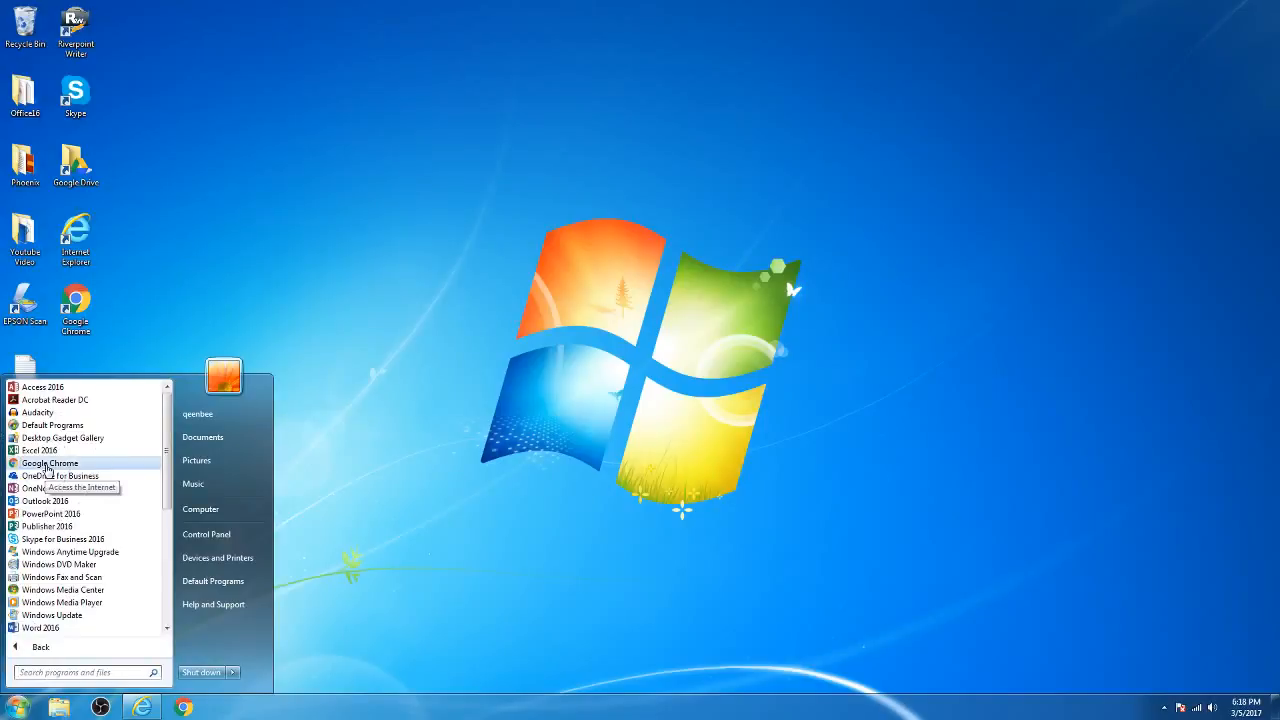